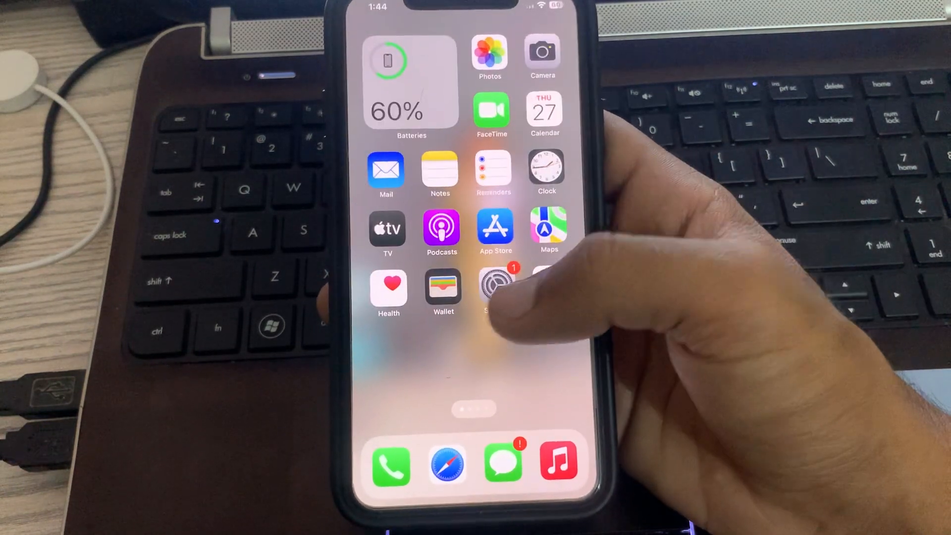
Reach the Bluetooth detail page for the paired Alto 128 speaker, showing Forget This Device.
click(495, 285)
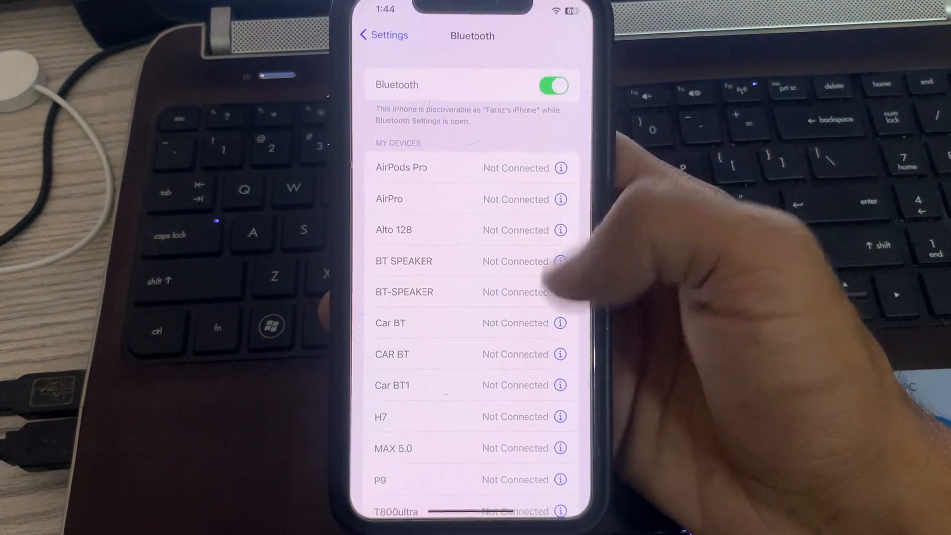
click(559, 230)
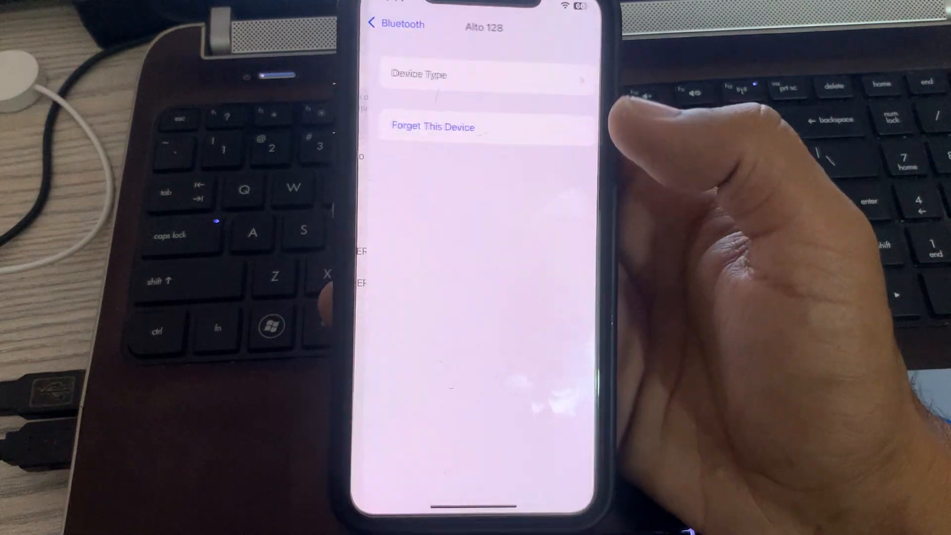